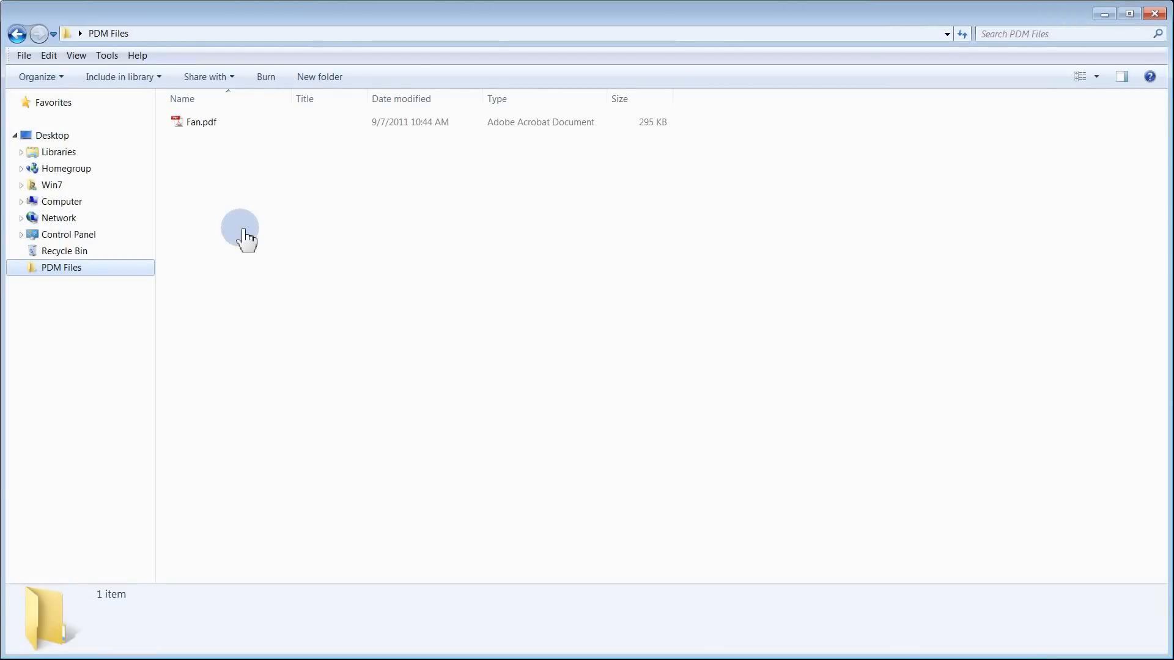
mouse_move(184, 168)
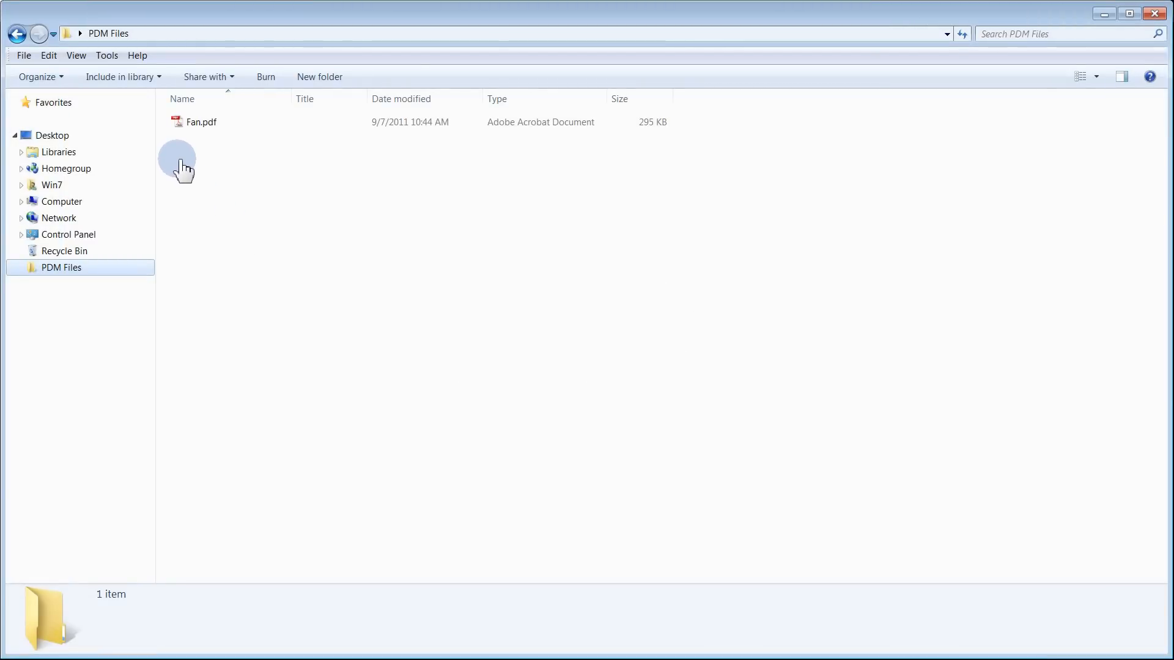
Create a shortcut to Fan.pdf beside the original in the PDM Files folder
right_click(201, 121)
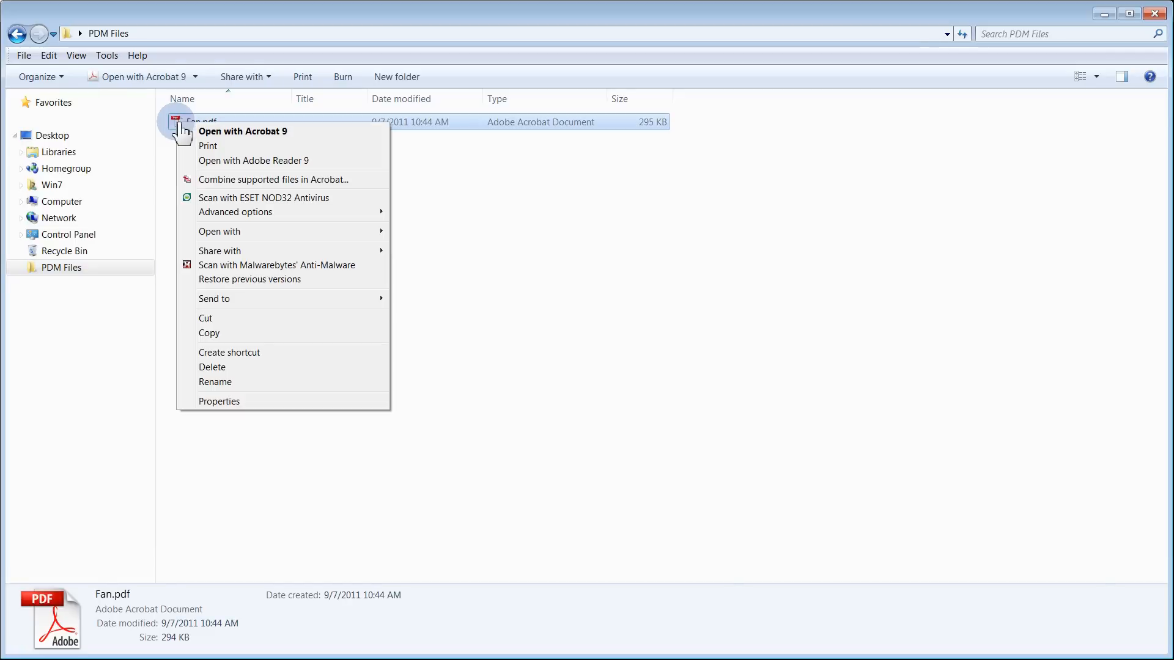
mouse_move(275, 352)
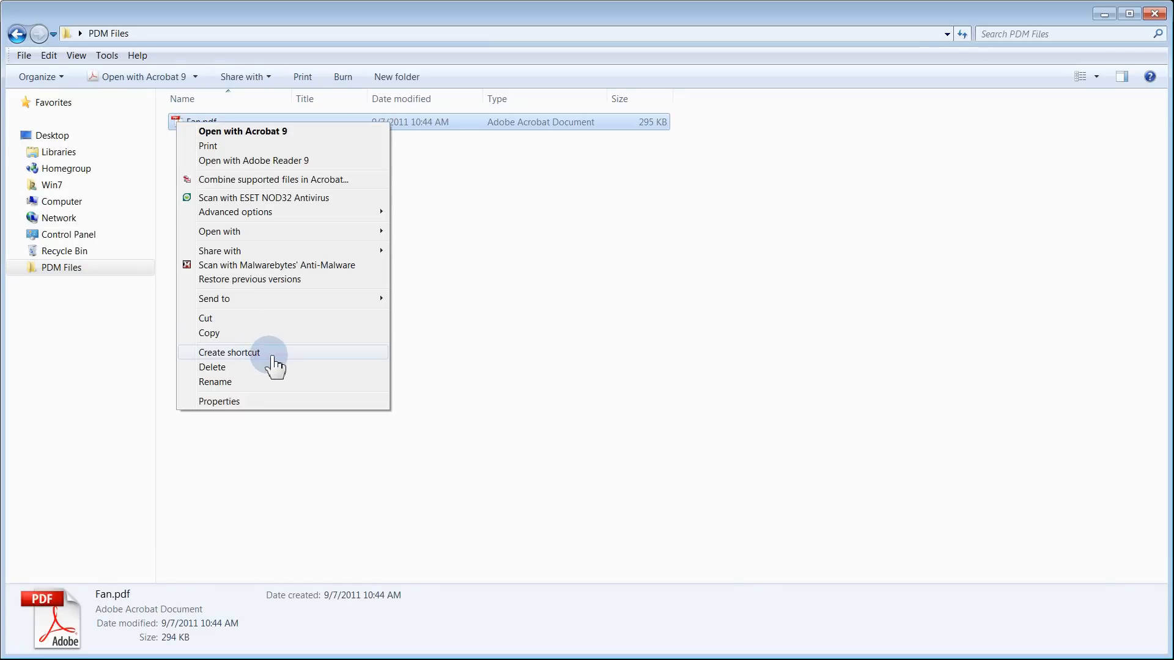
click(229, 353)
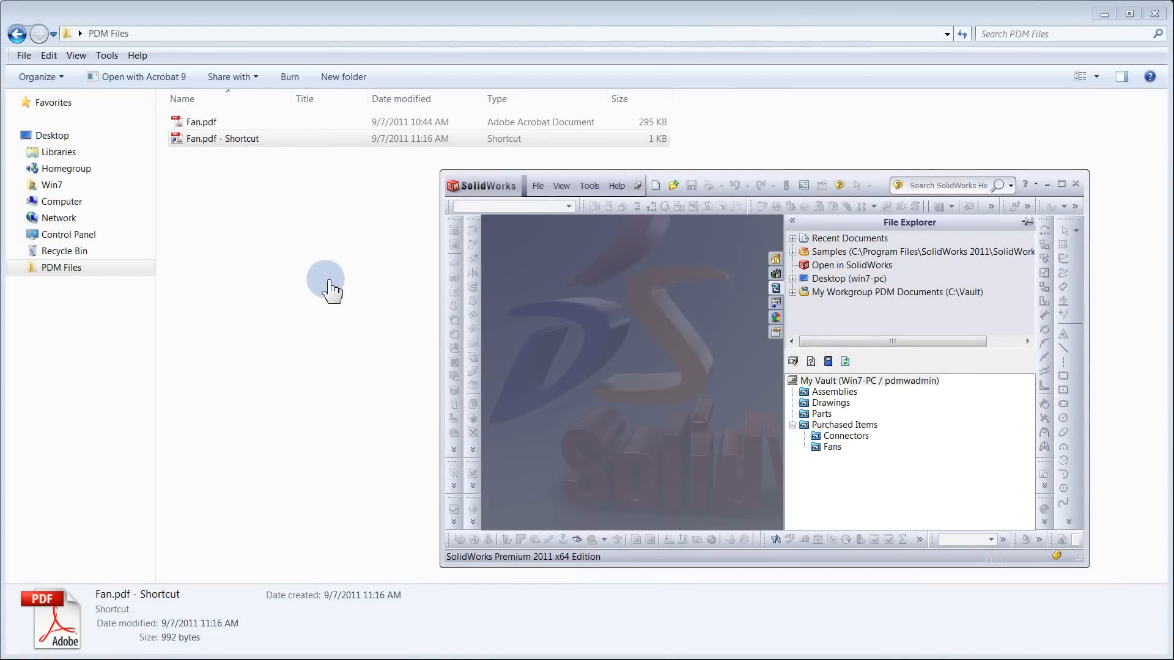
Drop Fan.pdf - Shortcut.lnk onto the Fans project and check it in, skipping the missing-description warning
click(222, 138)
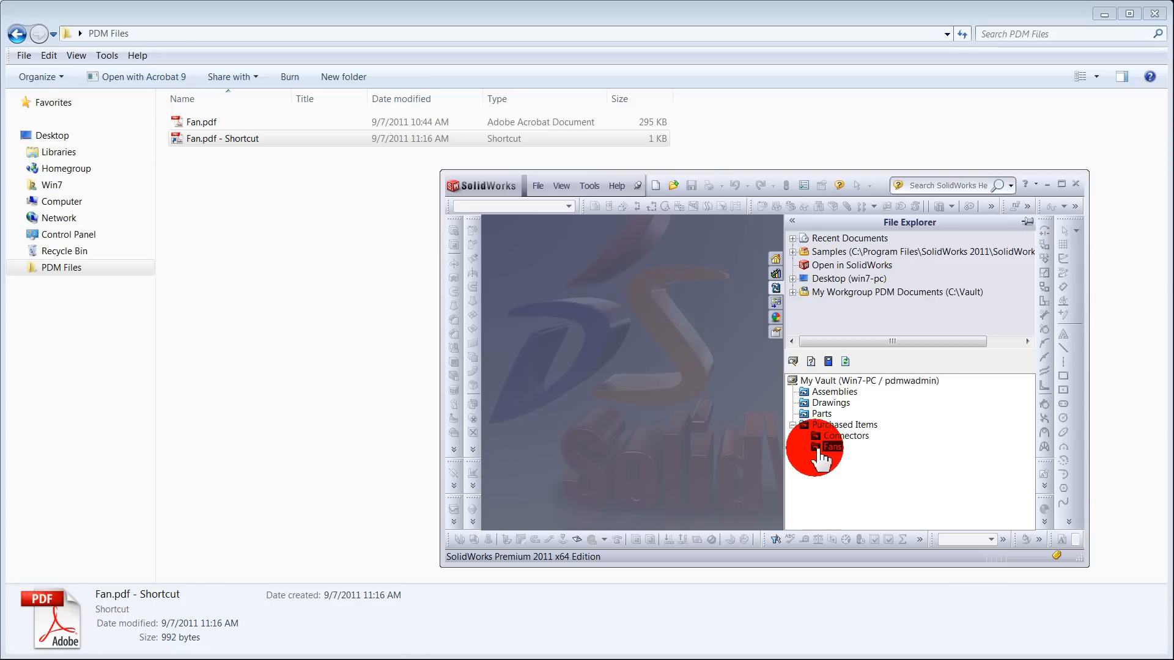
click(823, 459)
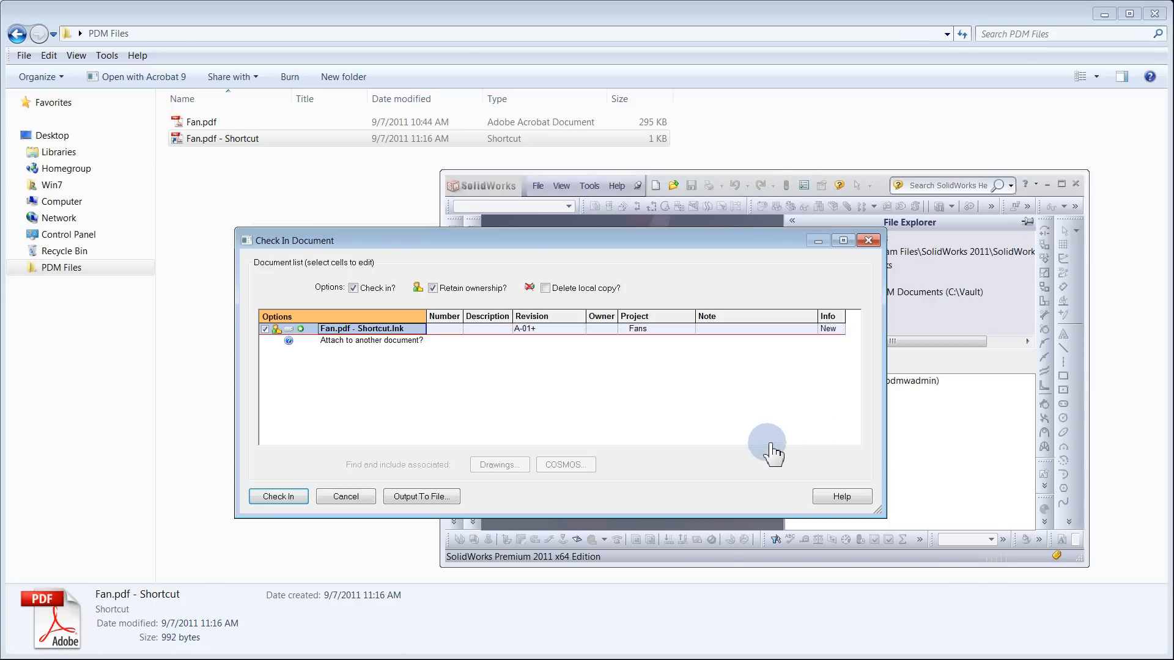
mouse_move(491, 314)
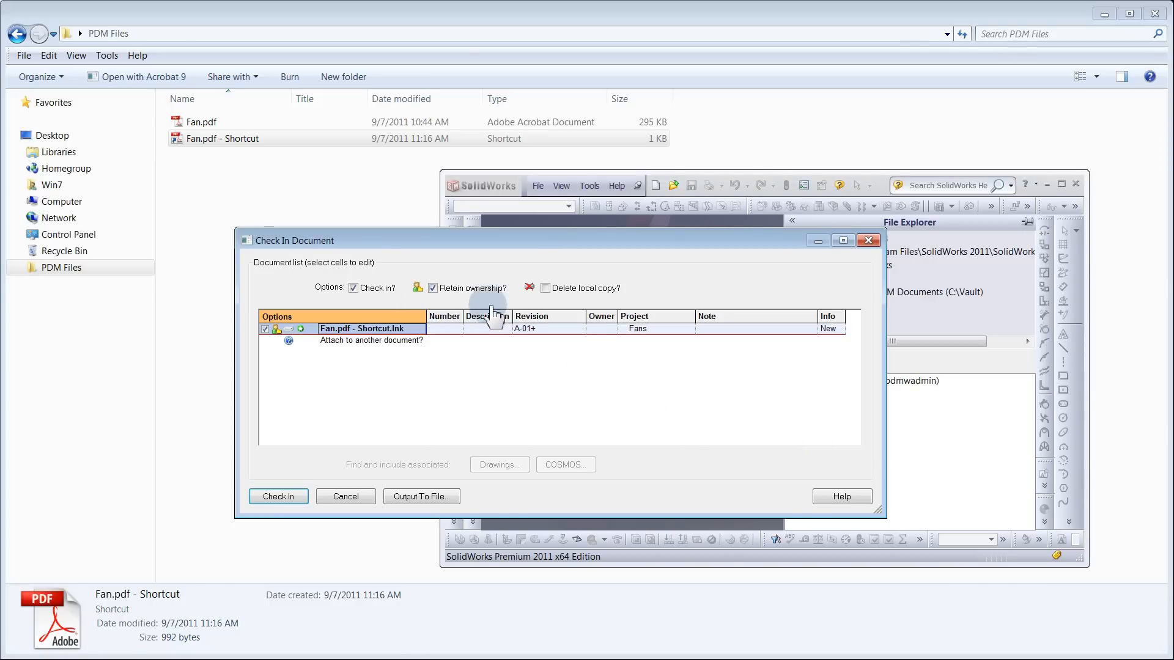
mouse_move(317, 455)
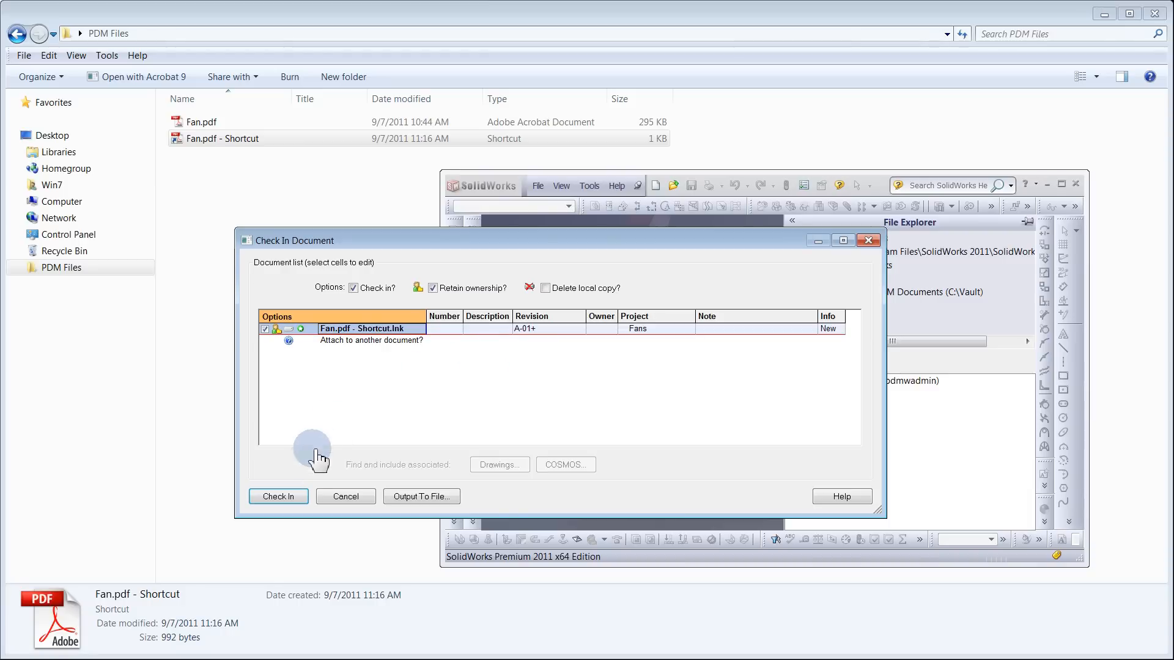
click(277, 497)
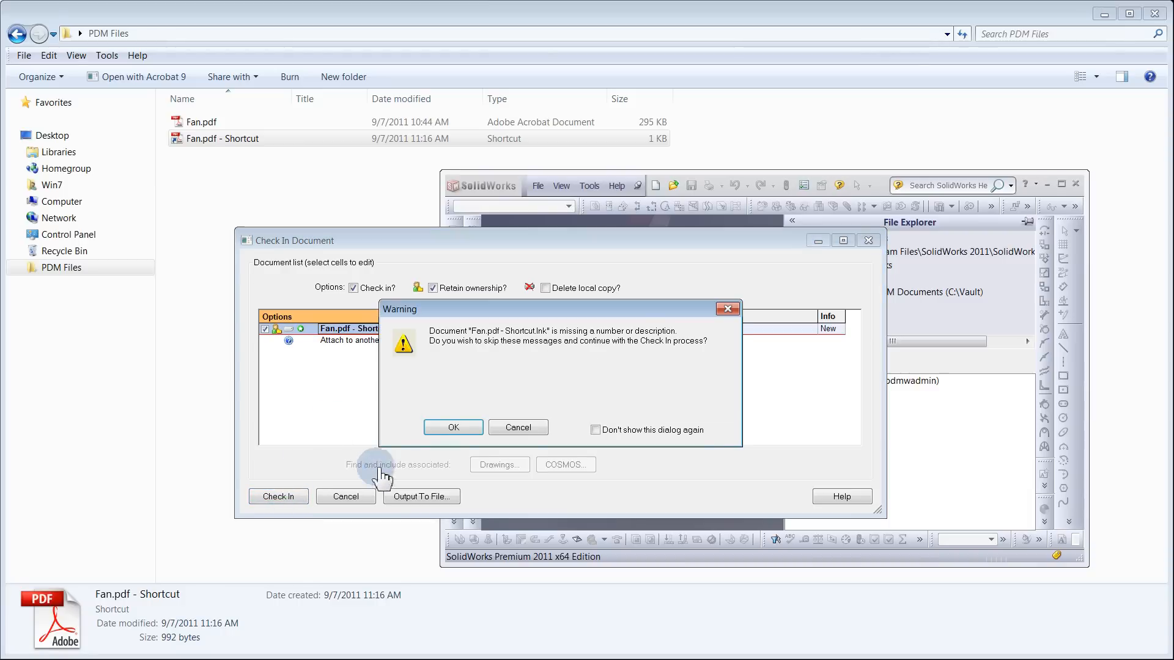
click(453, 427)
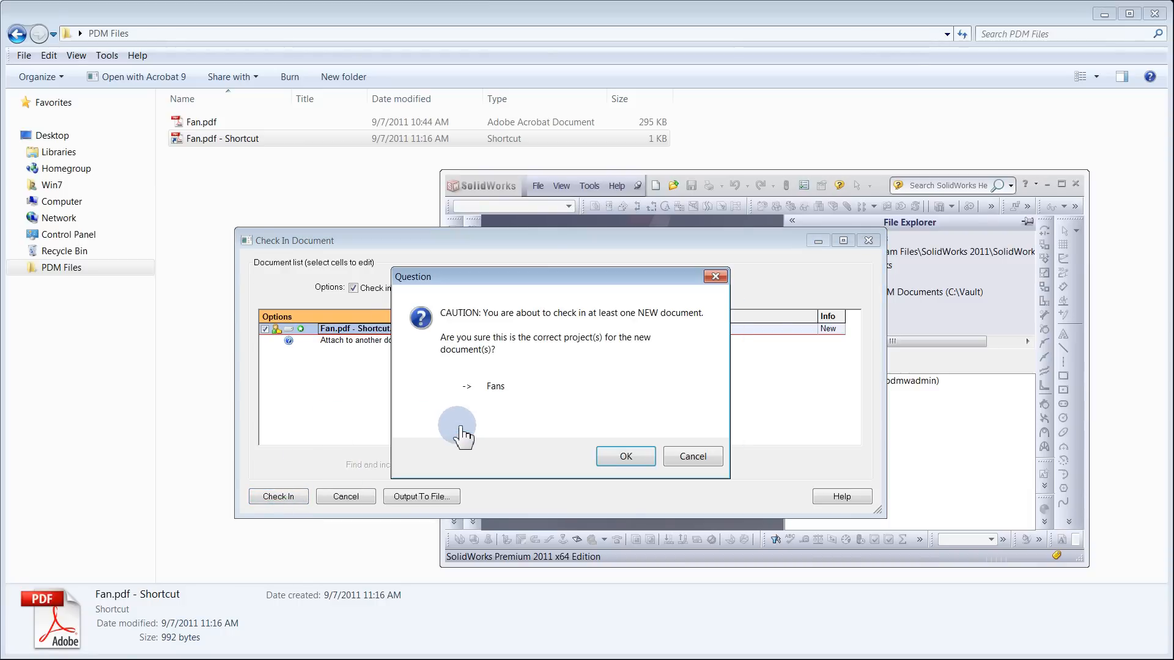
click(625, 456)
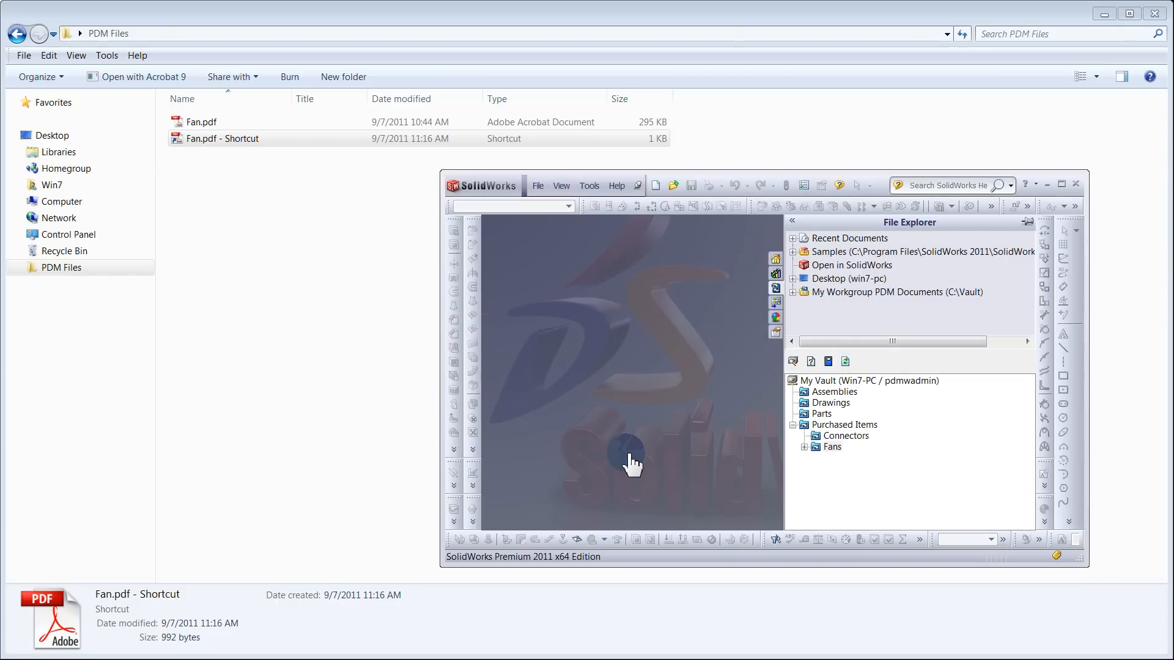
click(832, 447)
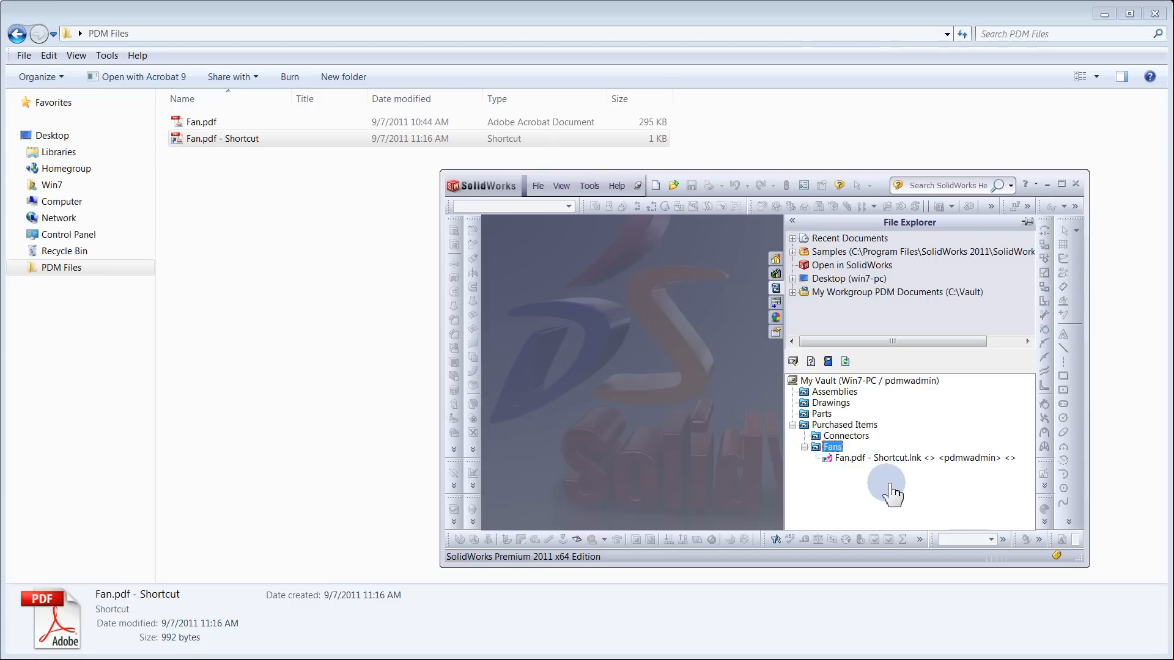
mouse_move(879, 476)
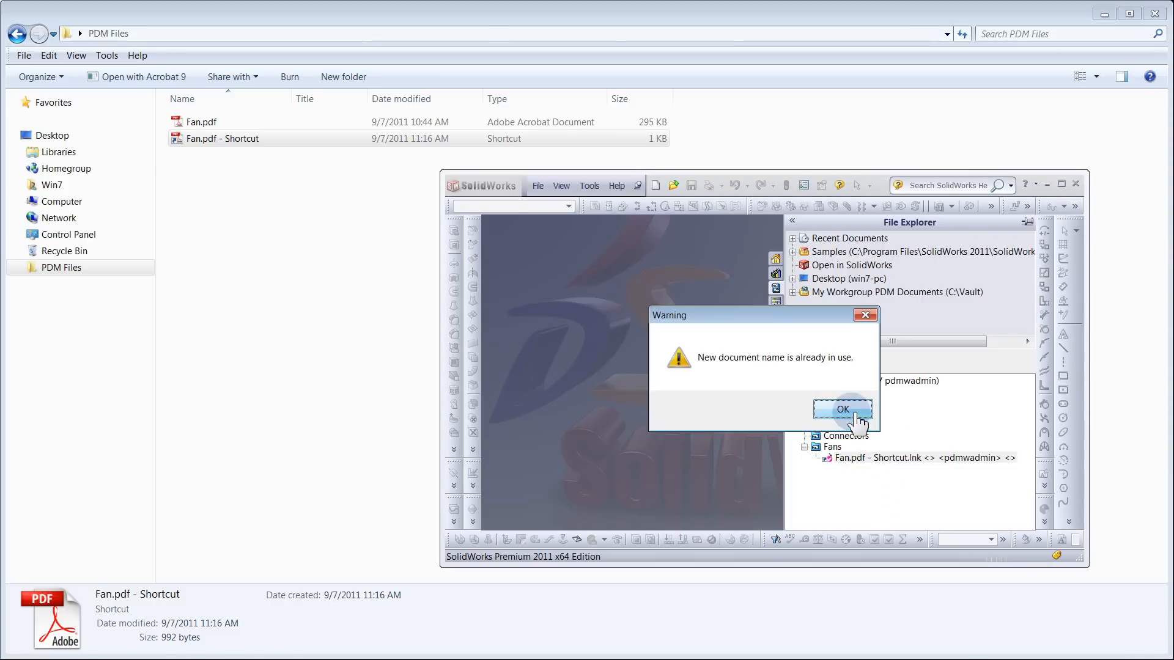
Acknowledge the 'New document name is already in use' warning for the duplicate drop
click(843, 409)
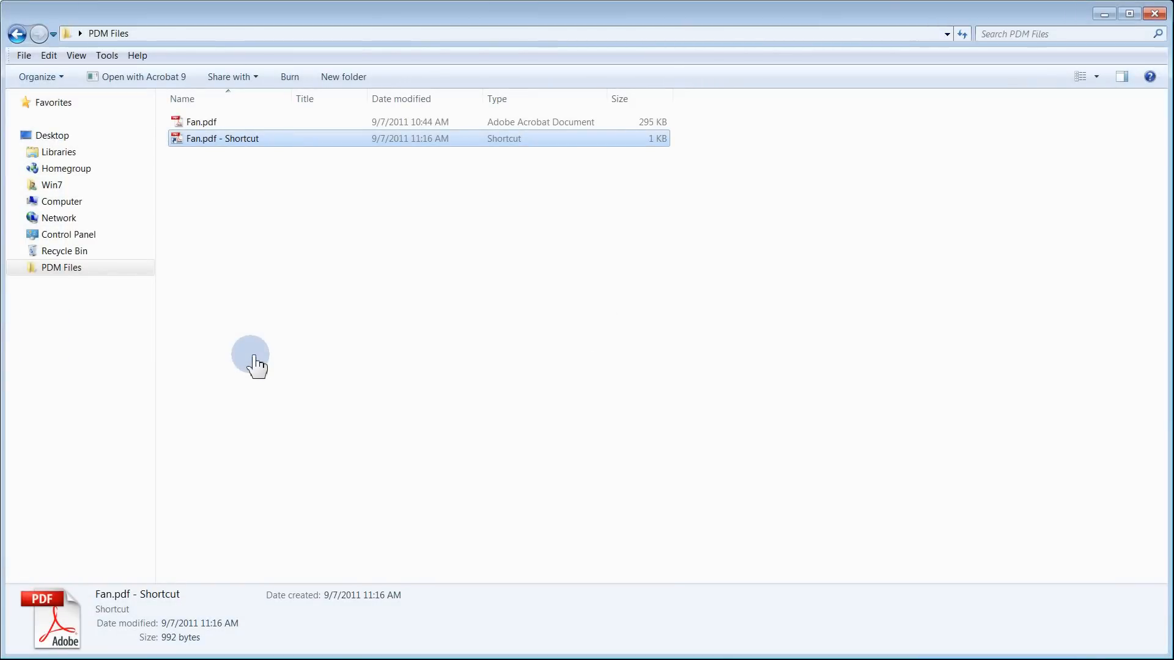
Delete the local Fan.pdf - Shortcut, leaving only Fan.pdf in PDM Files
right_click(222, 139)
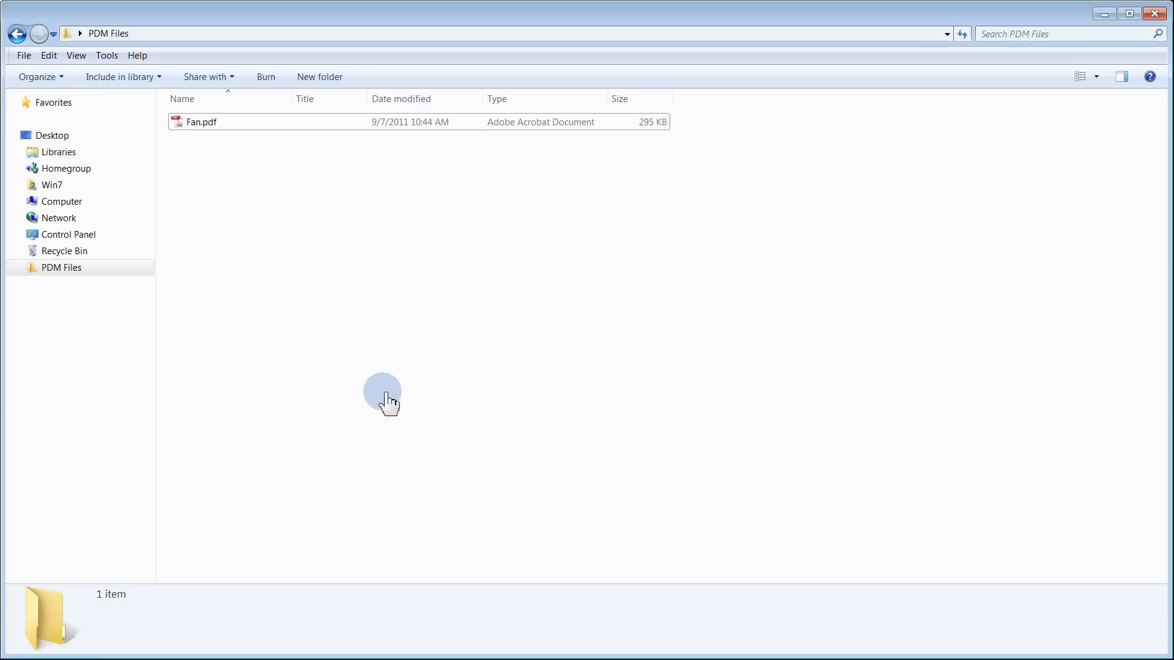
mouse_move(343, 420)
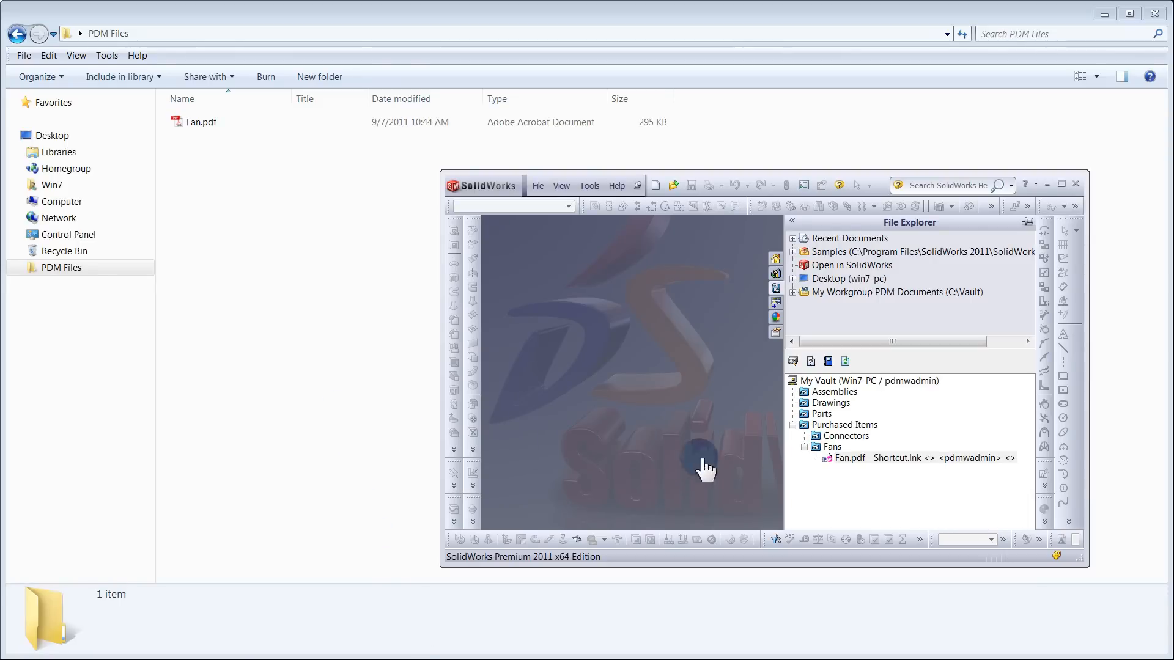
Open / Check Out the vaulted shortcut under Fans so Fan.pdf launches in Acrobat
right_click(918, 457)
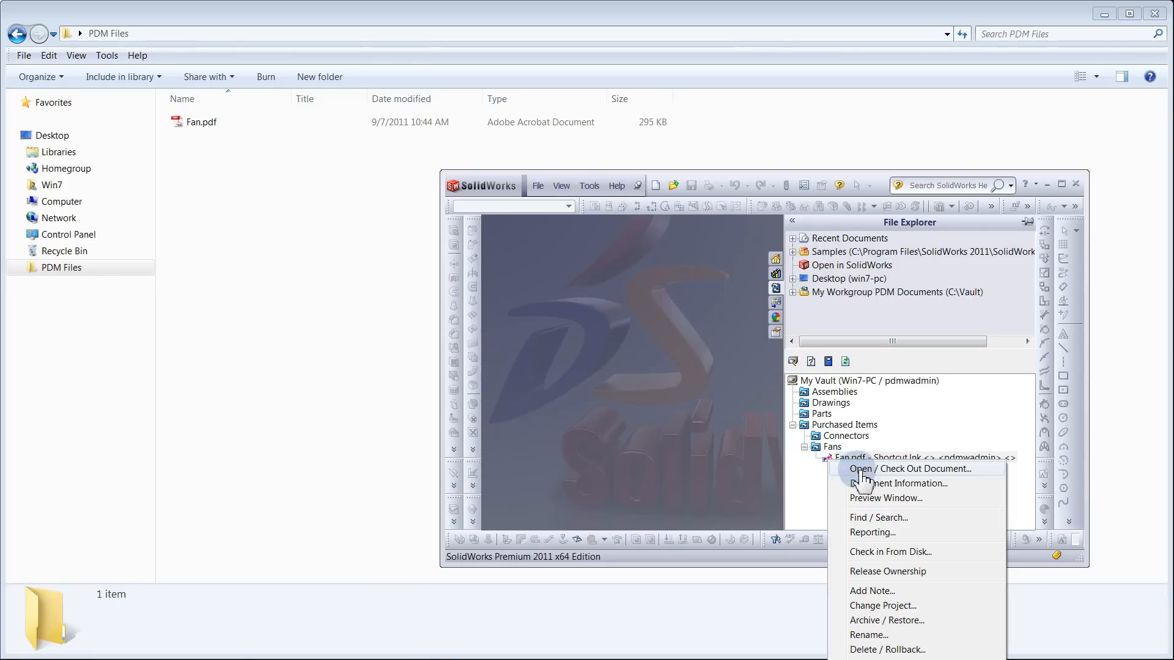
click(910, 469)
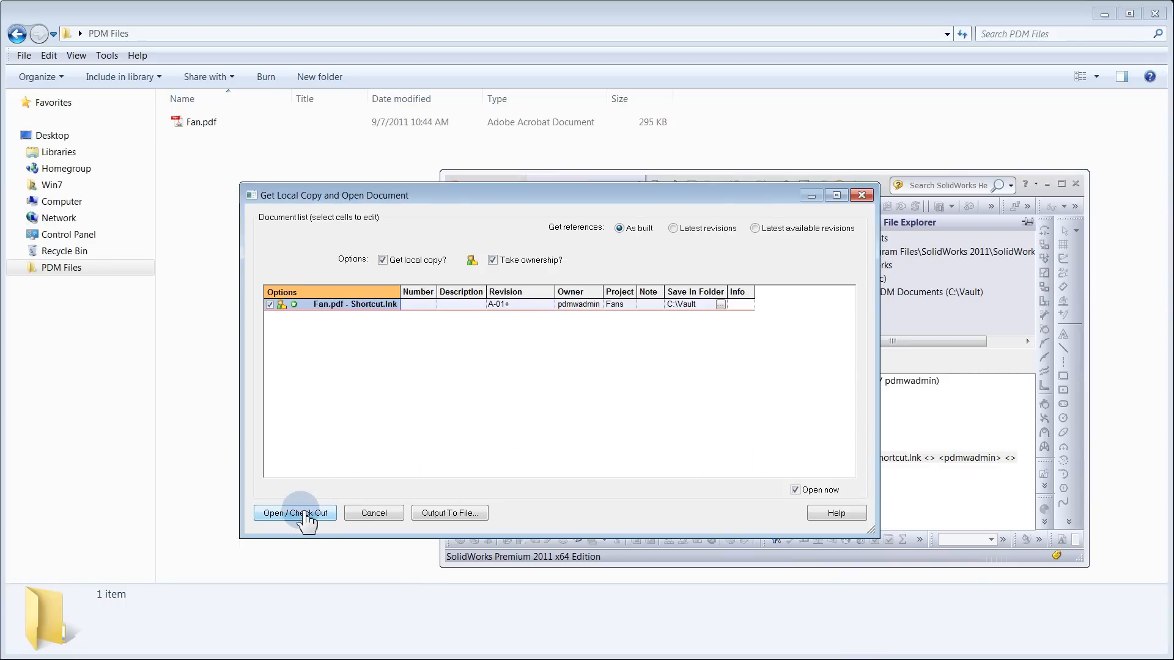
click(295, 512)
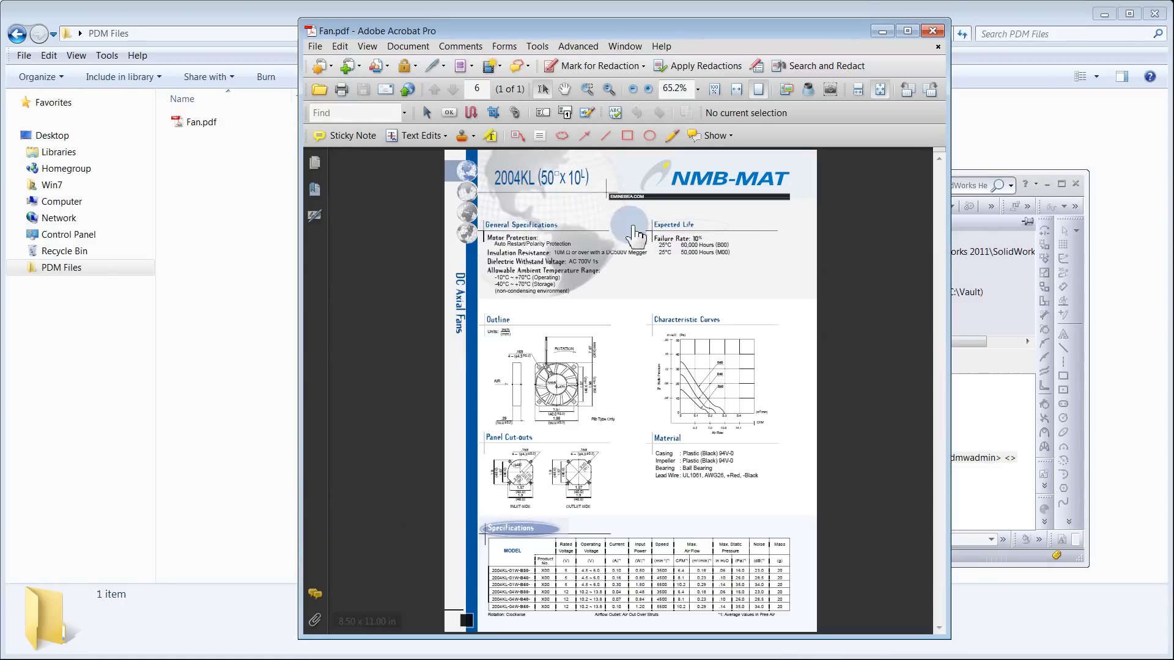
mouse_move(329, 353)
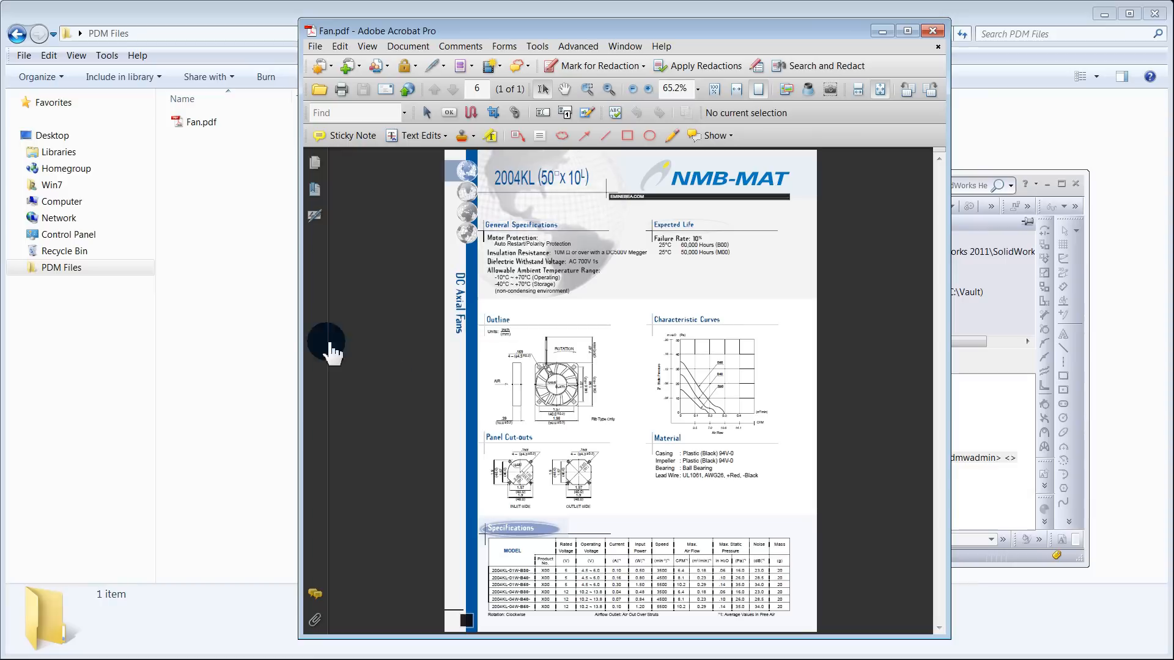
mouse_move(209, 158)
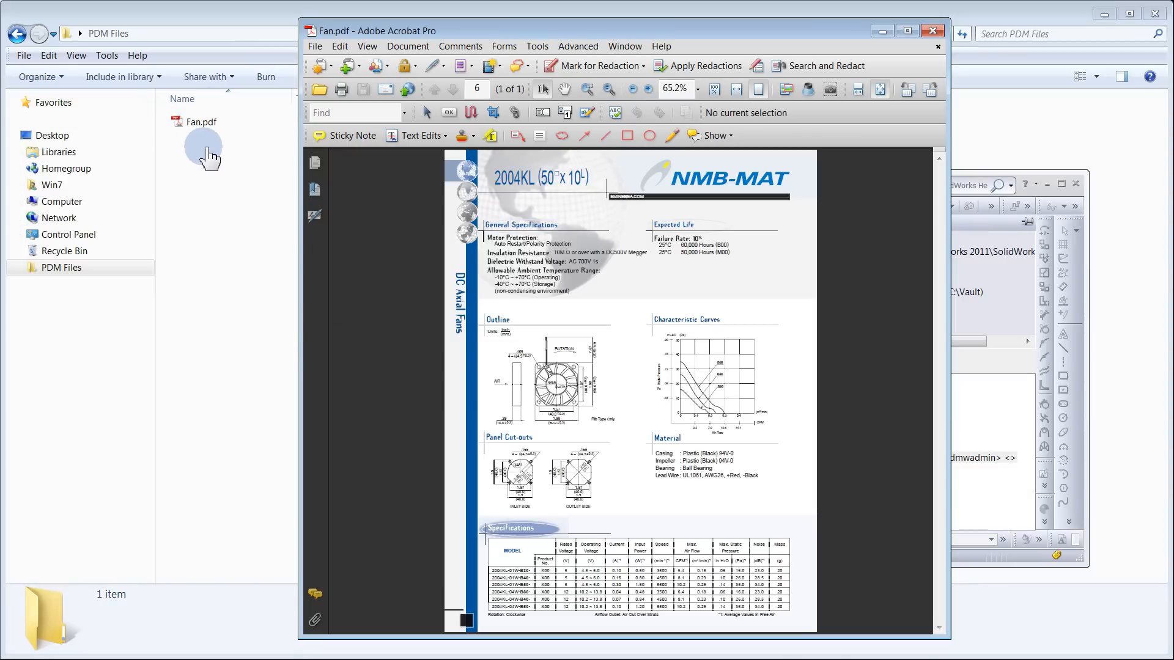